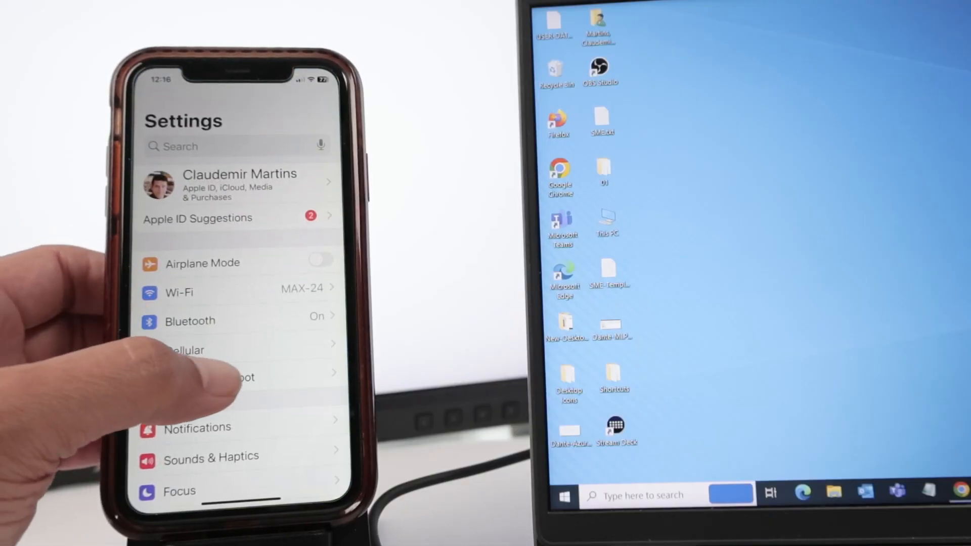
# - Open Personal Hotspot and scroll down to the Wi-Fi connection instructions
pyautogui.click(235, 377)
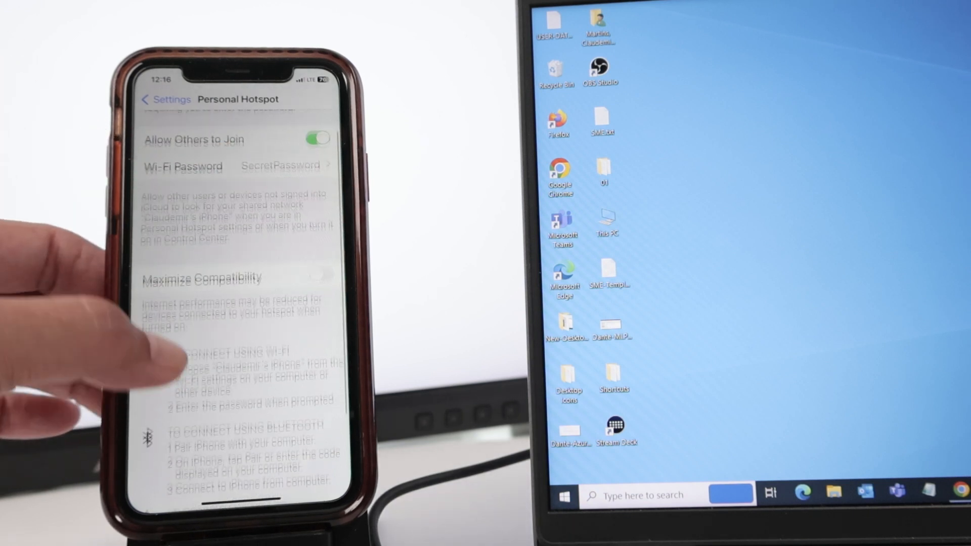
pyautogui.scroll(-3)
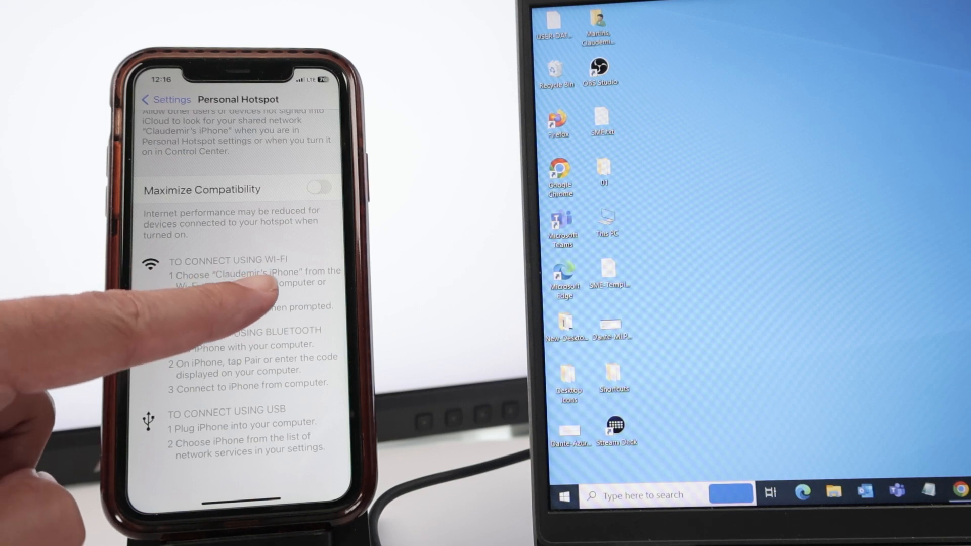
pyautogui.moveTo(248, 310)
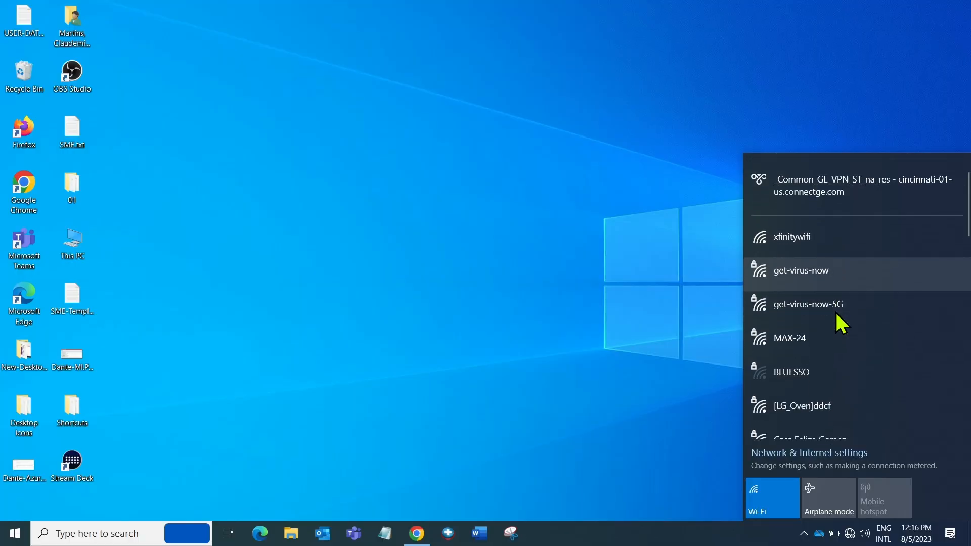
pyautogui.scroll(-3)
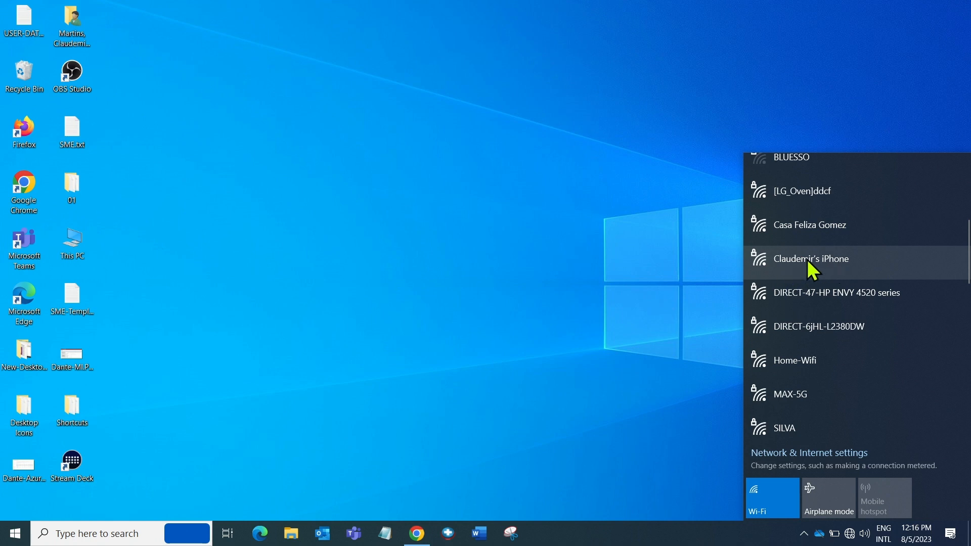
pyautogui.click(811, 259)
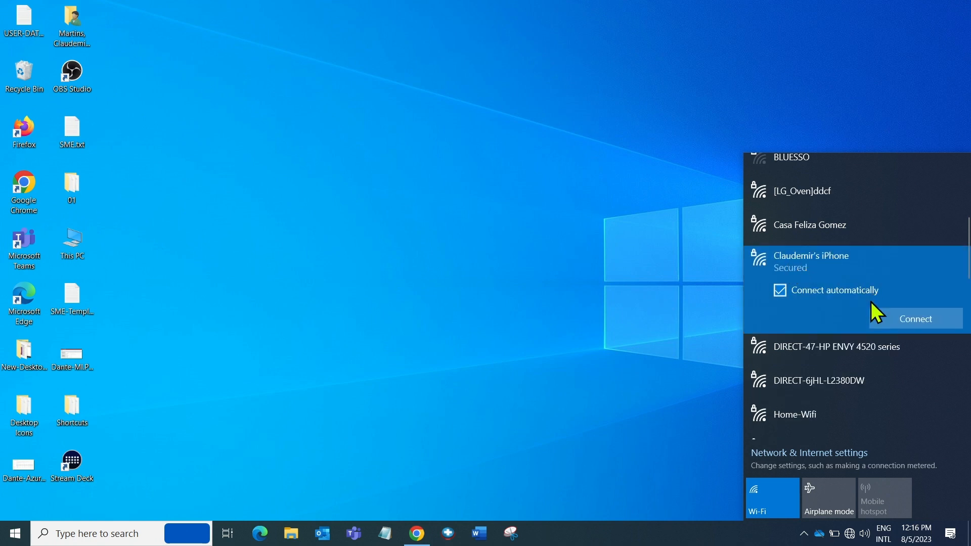